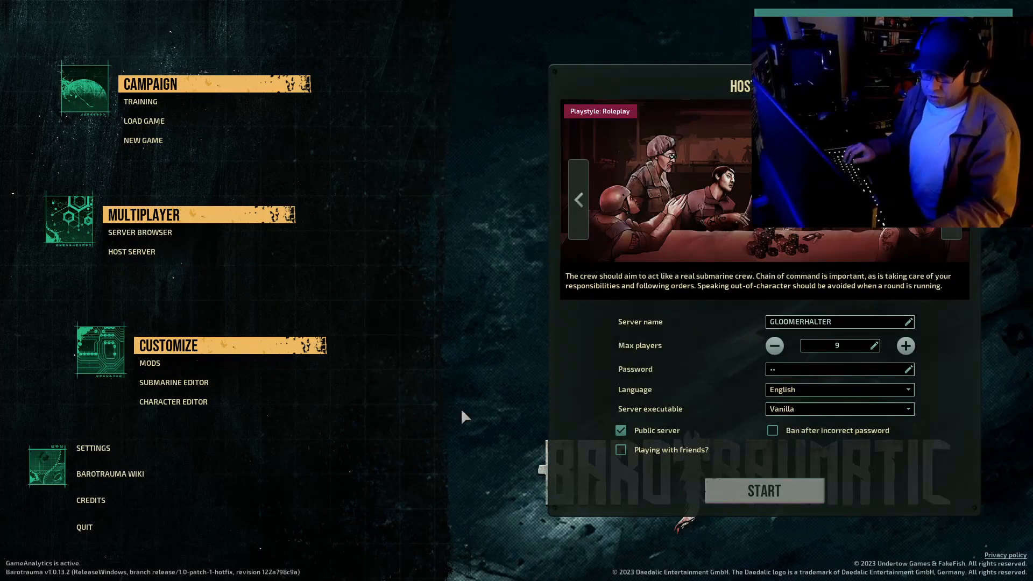
mouse_move(168, 356)
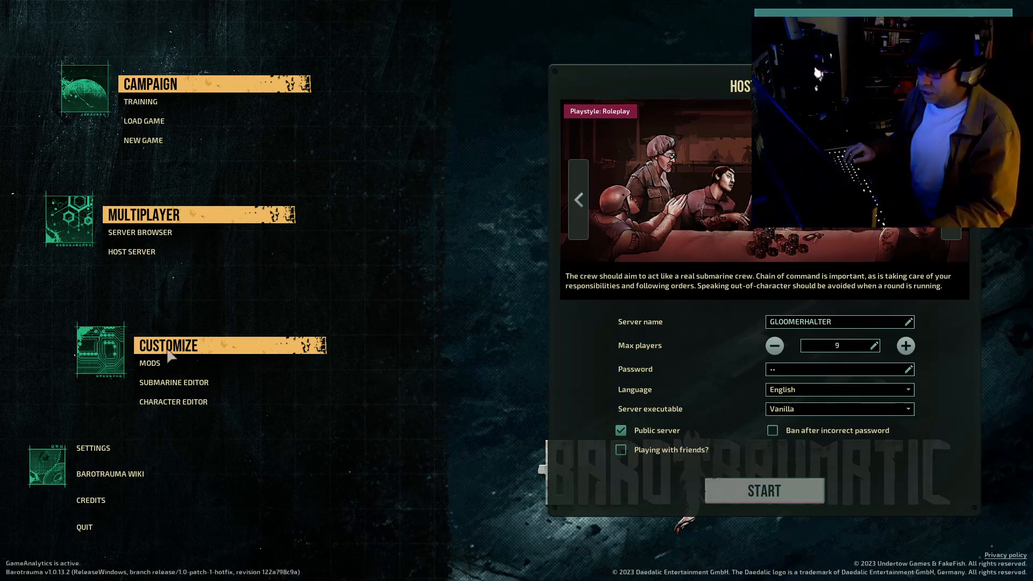
Step: Confirm Lua For Barotrauma is listed among the enabled regular mod packages
left_click(149, 364)
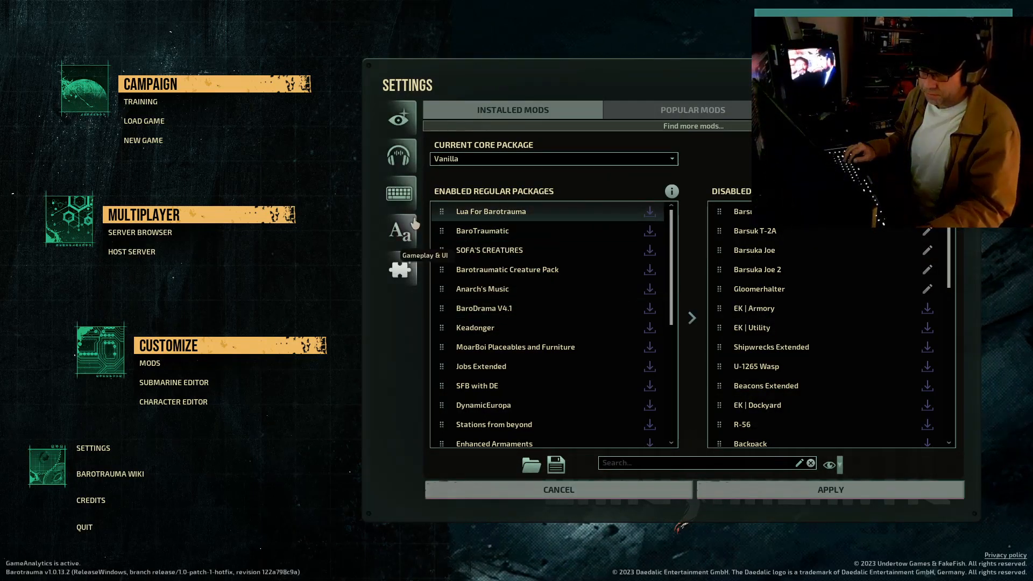
scroll("down", 3)
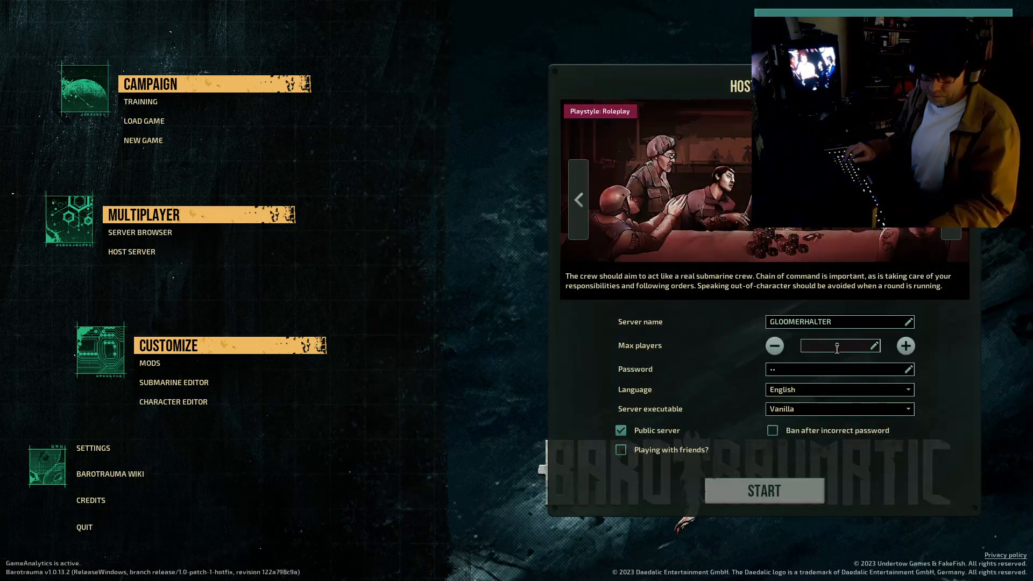
Step: Restore max players to 9 and switch to the Lua For Barotrauma DedicatedServer executable, accepting the warning
type("9")
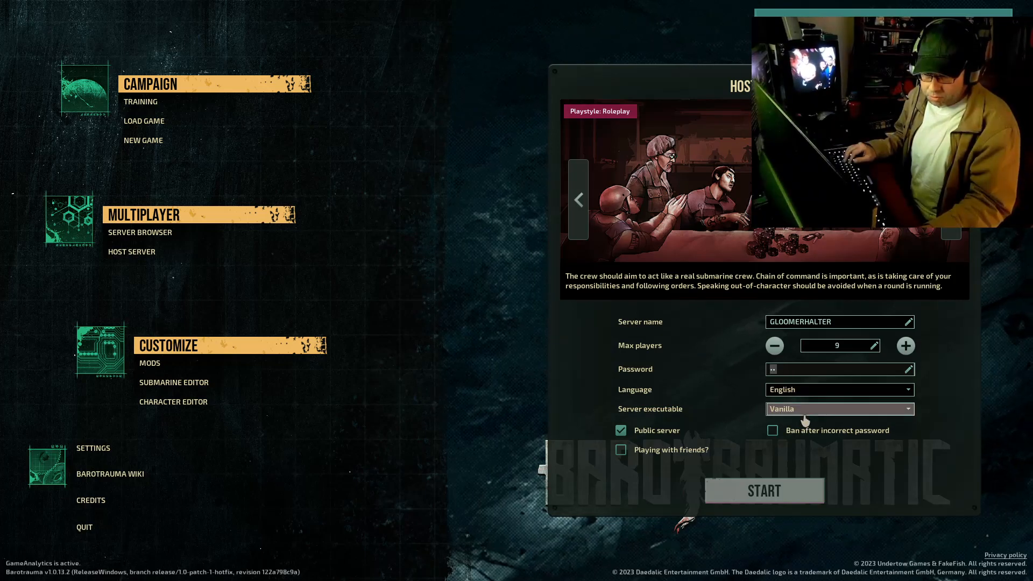
left_click(839, 408)
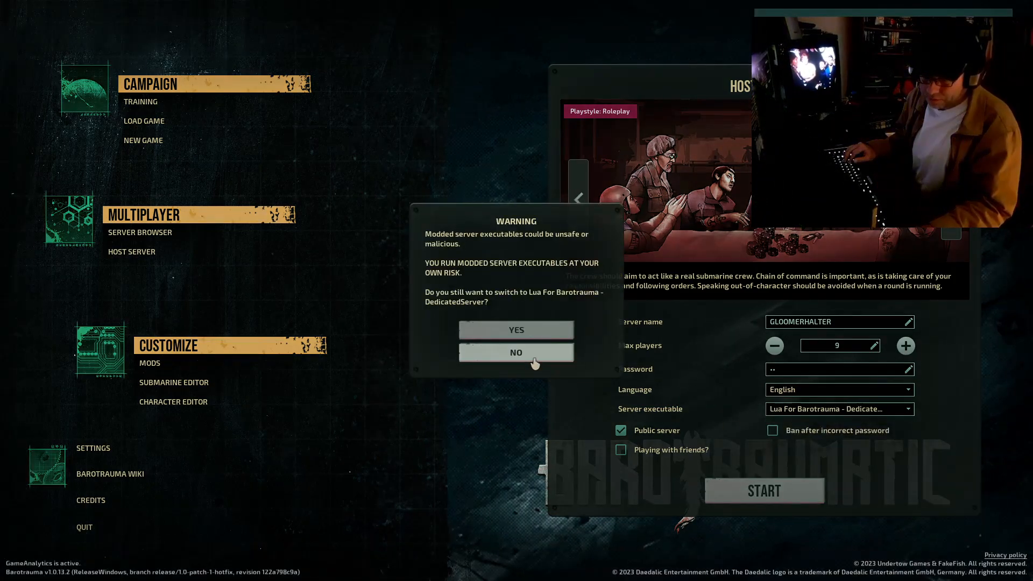
left_click(516, 352)
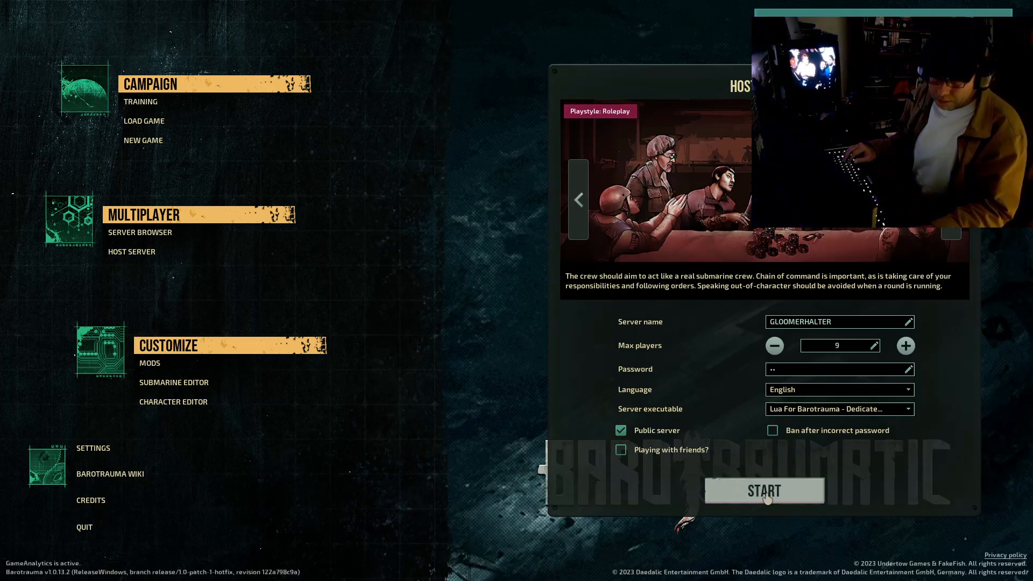
Step: Start hosting the GLOOMERHALTER server and load into its lobby
left_click(764, 490)
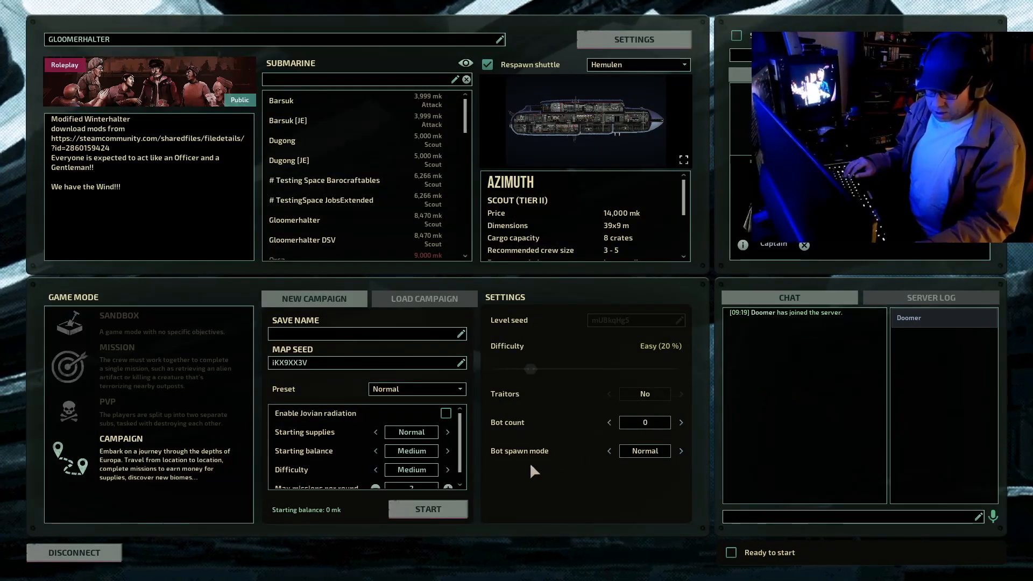
Step: Run install_cl_lua in the F3 debug console and acknowledge the installed notice
key("f3")
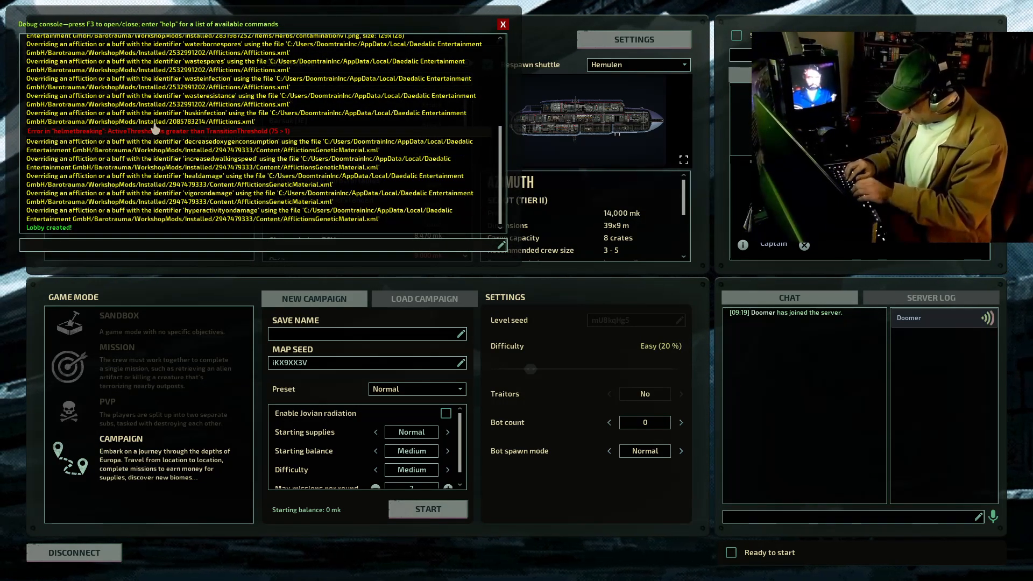
type("install")
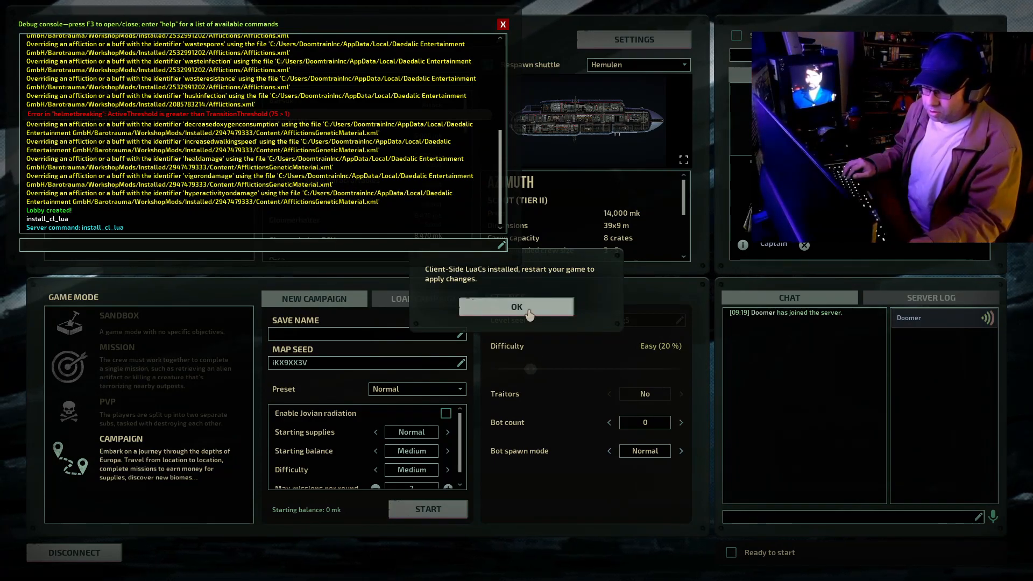
left_click(516, 306)
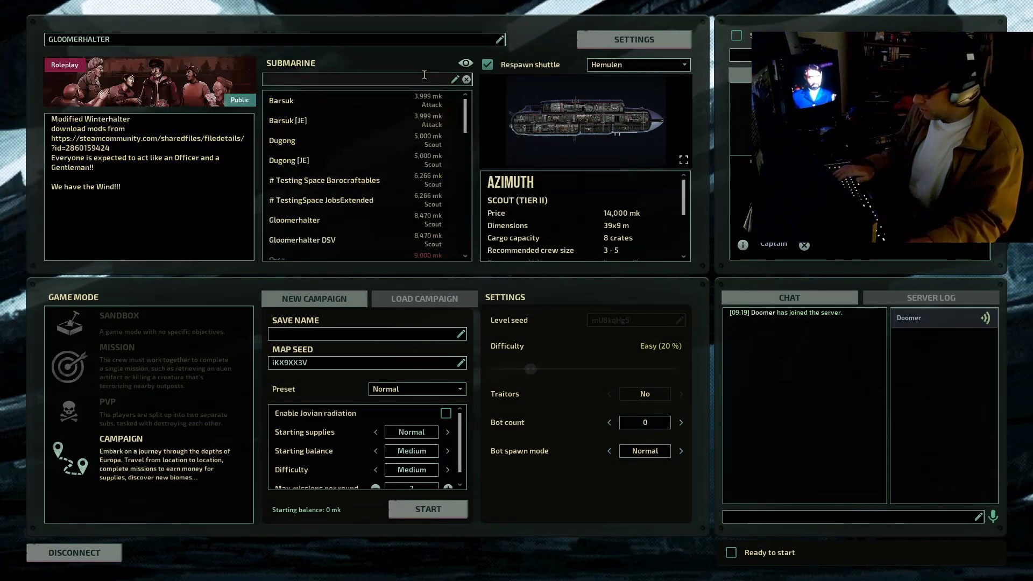
Step: Disconnect from the hosted lobby and confirm returning to the main menu
left_click(73, 552)
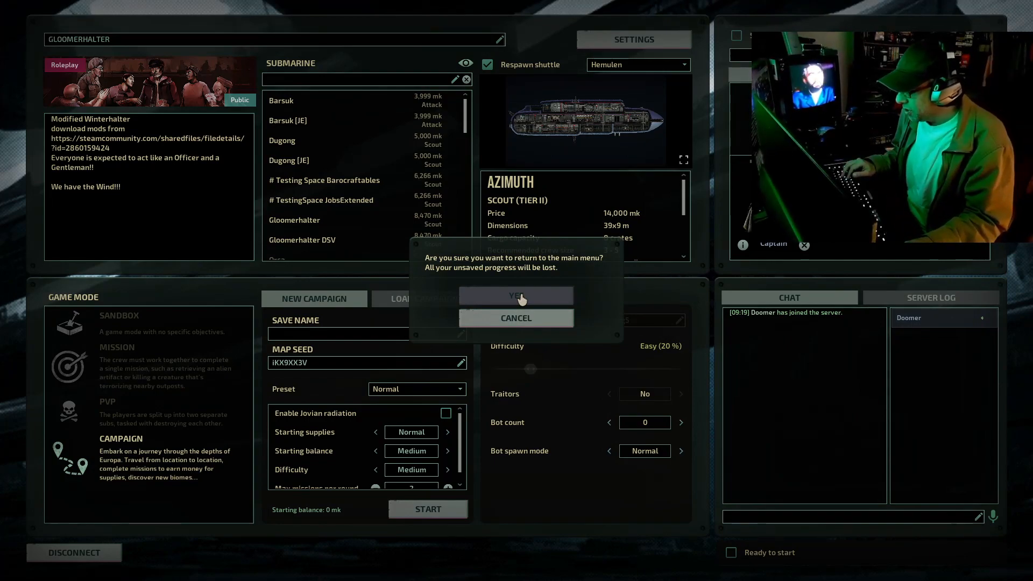
left_click(516, 295)
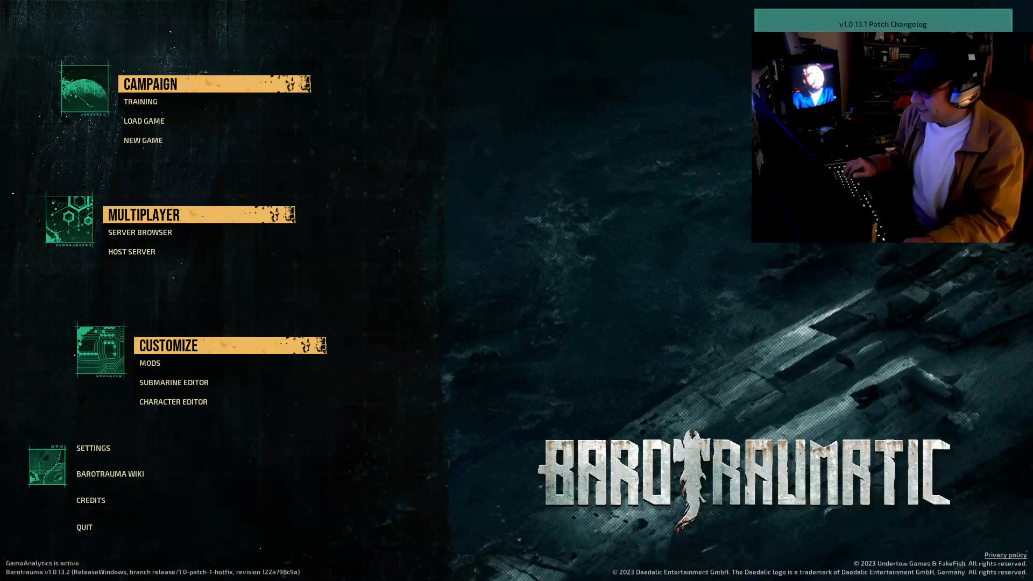